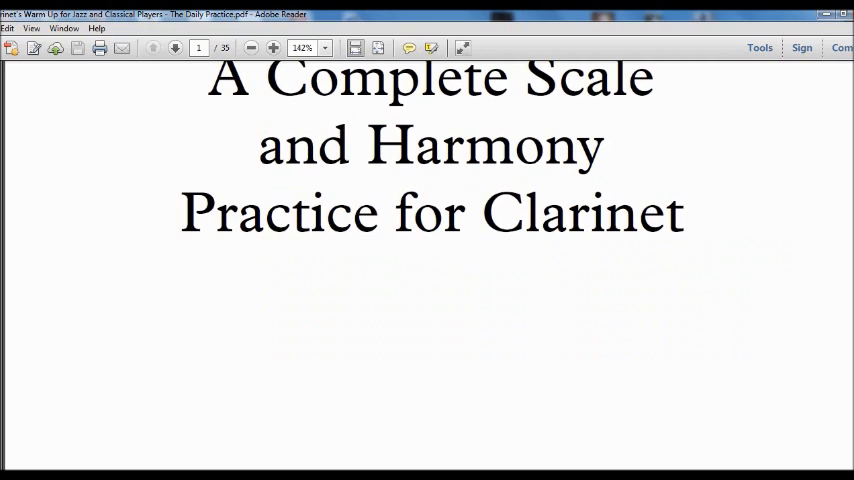
Scroll from the title page down to the E Major and E Major Broken (modular) exercises
{"action": "scroll", "scroll_direction": "down", "scroll_amount": 3}
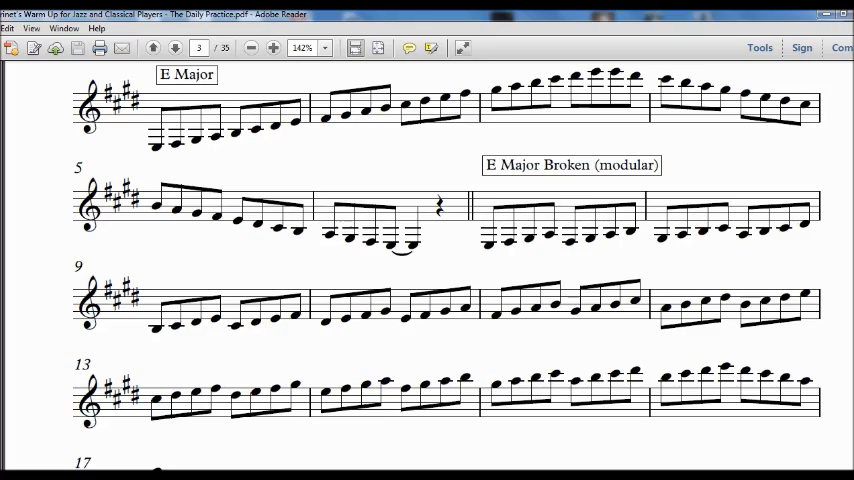
Scroll past E Harmonic Minor to the E Melodic Minor and E Melodic Minor Broken exercises
{"action": "scroll", "scroll_direction": "down", "scroll_amount": 3}
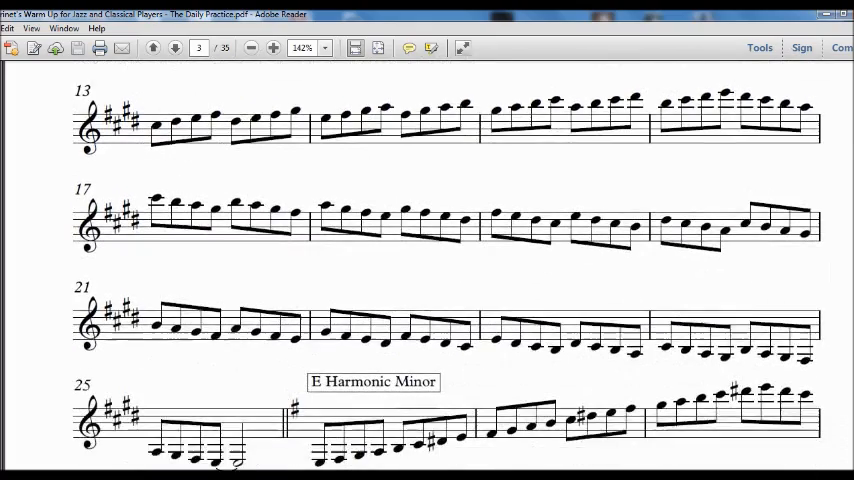
{"action": "scroll", "scroll_direction": "down", "scroll_amount": 3}
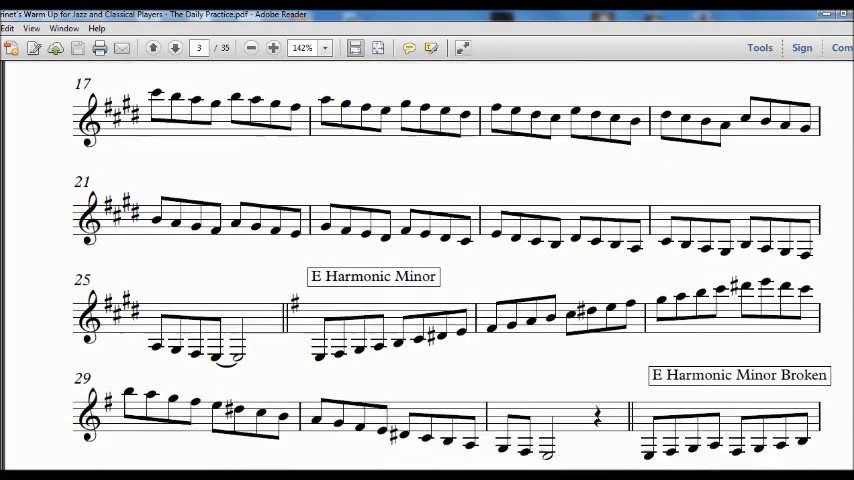
{"action": "scroll", "scroll_direction": "down", "scroll_amount": 3}
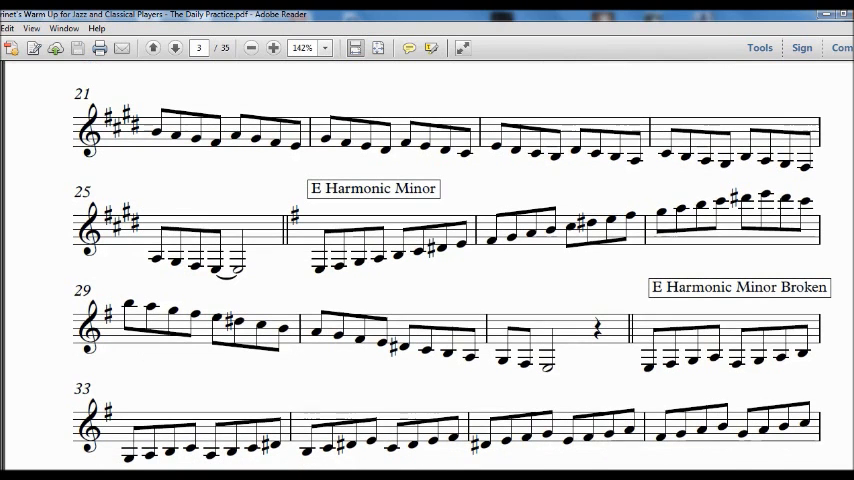
{"action": "scroll", "scroll_direction": "down", "scroll_amount": 3}
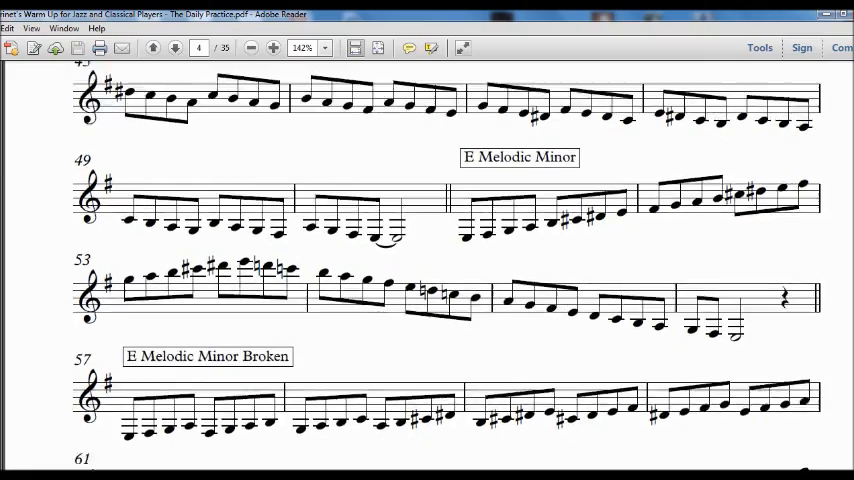
Scroll down to the E Minor Base Coltrane Changes Infusion exercise, bars 73–81, on page 4
{"action": "scroll", "scroll_direction": "down", "scroll_amount": 3}
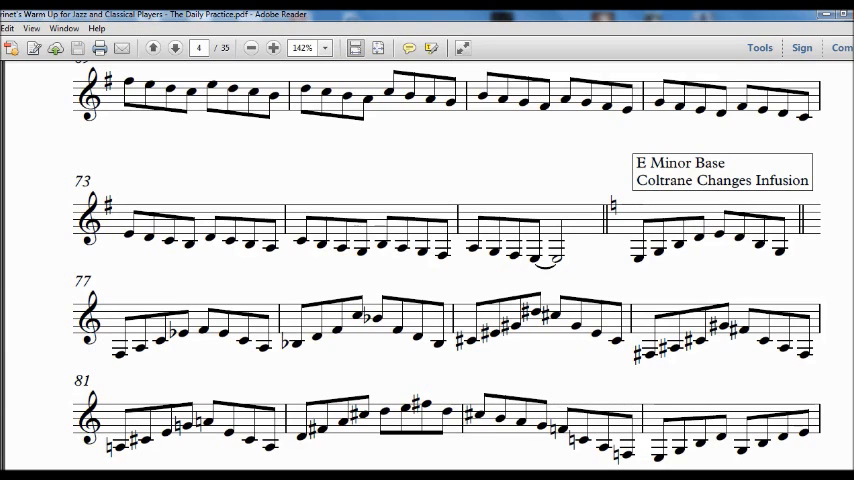
Scroll past bars 77–81 onto page 5 where the A Altered Scale exercise begins at bar 89
{"action": "scroll", "scroll_direction": "down", "scroll_amount": 3}
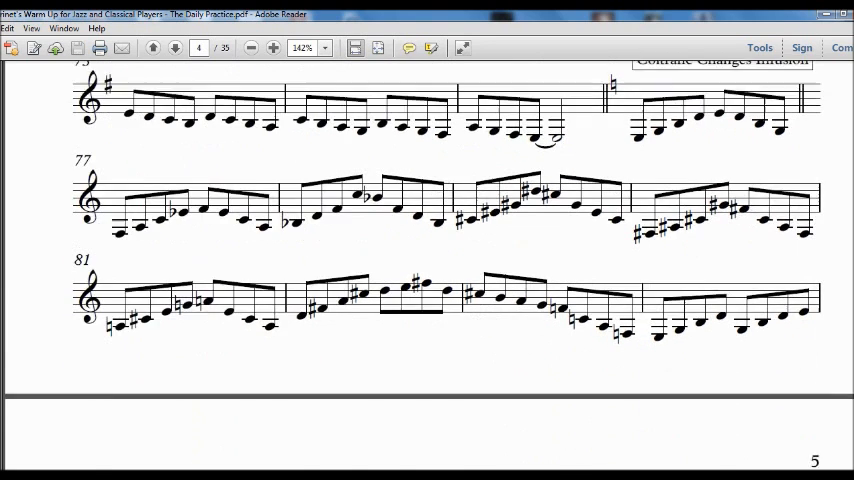
{"action": "scroll", "scroll_direction": "down", "scroll_amount": 3}
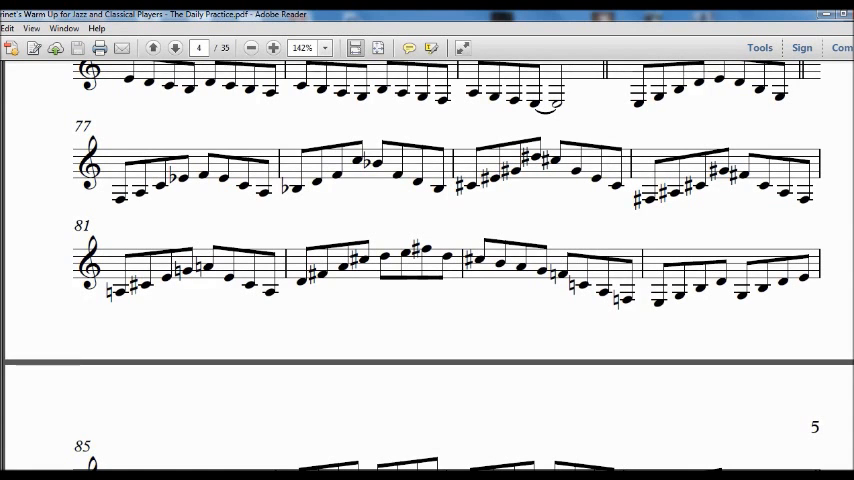
{"action": "scroll", "scroll_direction": "down", "scroll_amount": 3}
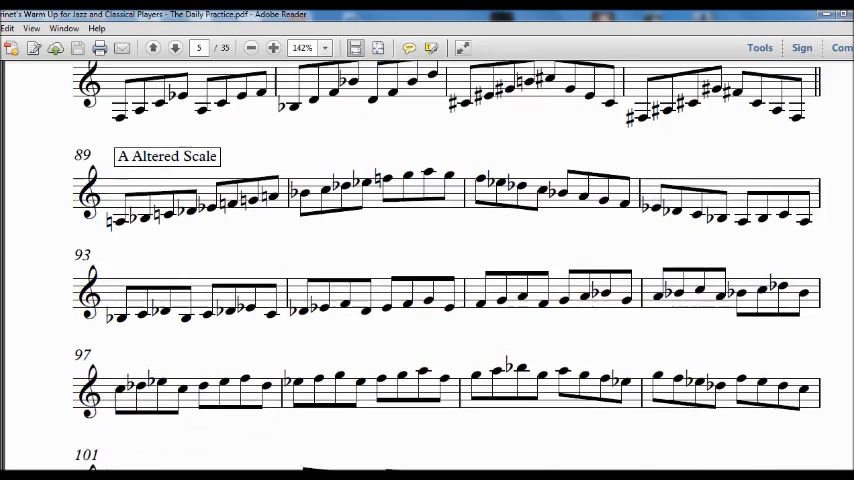
Scroll through the A Altered Scale bars 89–100 to the D Major Arpeggio at bar 105
{"action": "scroll", "scroll_direction": "down", "scroll_amount": 3}
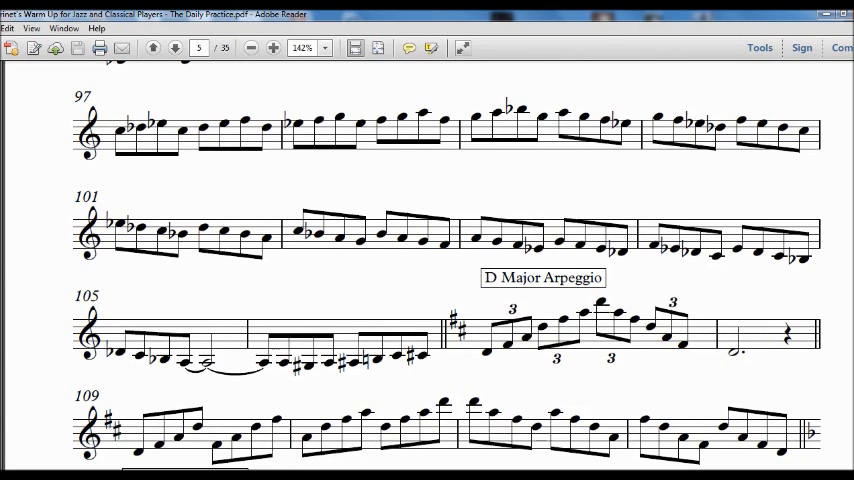
Scroll past the D Minor Arpeggio and C7 Transition to F Major Broken (modular) at bar 133 on page 6
{"action": "scroll", "scroll_direction": "down", "scroll_amount": 3}
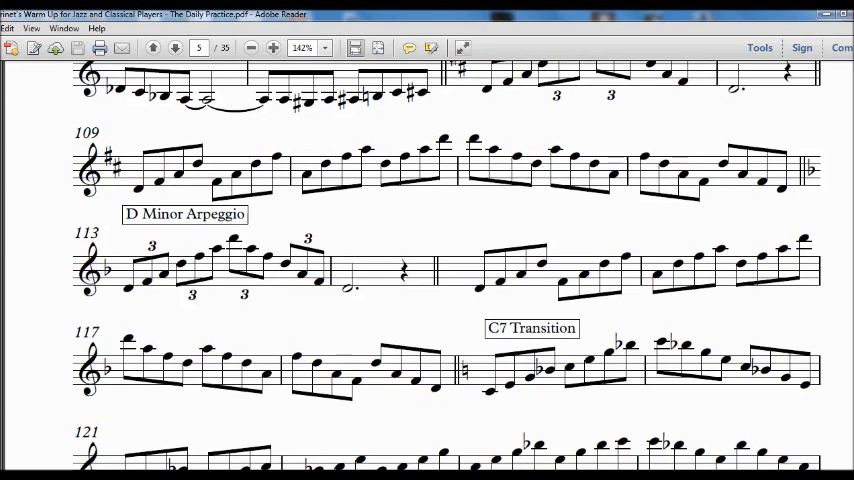
{"action": "scroll", "scroll_direction": "down", "scroll_amount": 3}
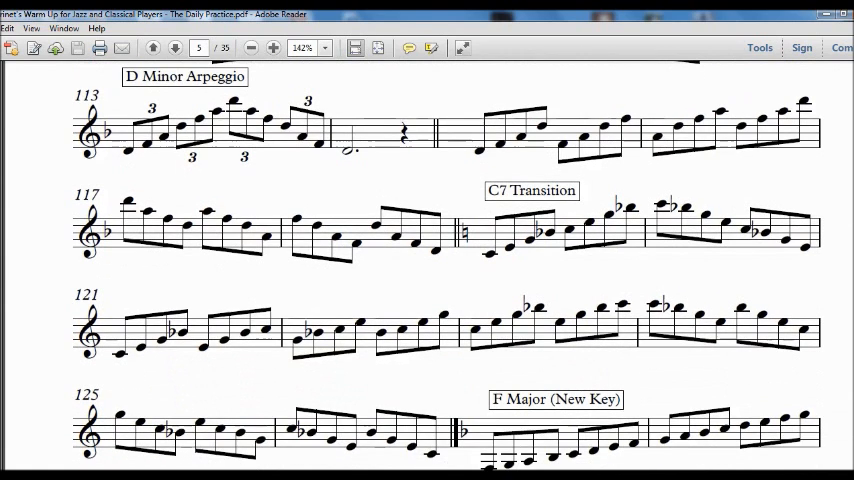
{"action": "scroll", "scroll_direction": "down", "scroll_amount": 3}
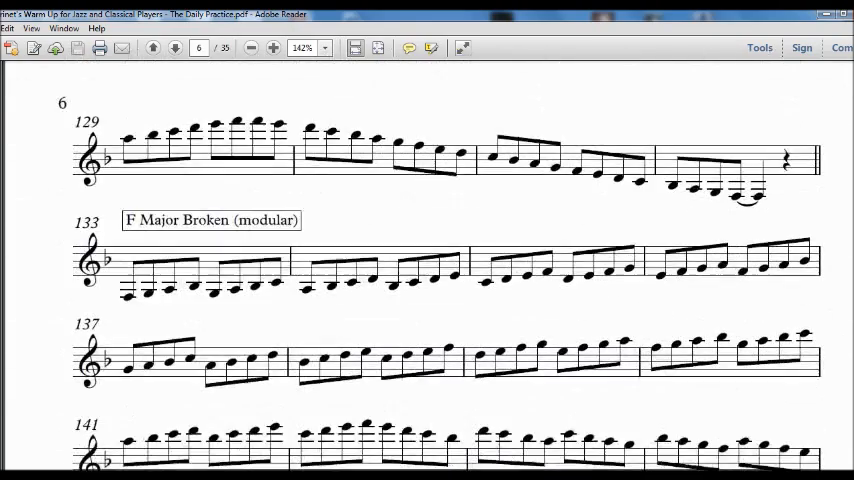
Scroll past F Harmonic Minor and Bb Altered Scale to the B Altered Scale at bar 341 on page 10
{"action": "scroll", "scroll_direction": "down", "scroll_amount": 3}
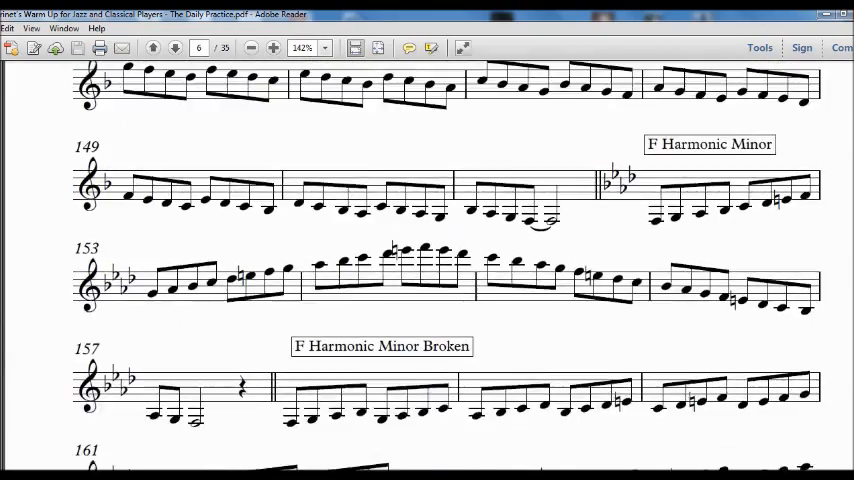
{"action": "left_click", "coordinate": [174, 48]}
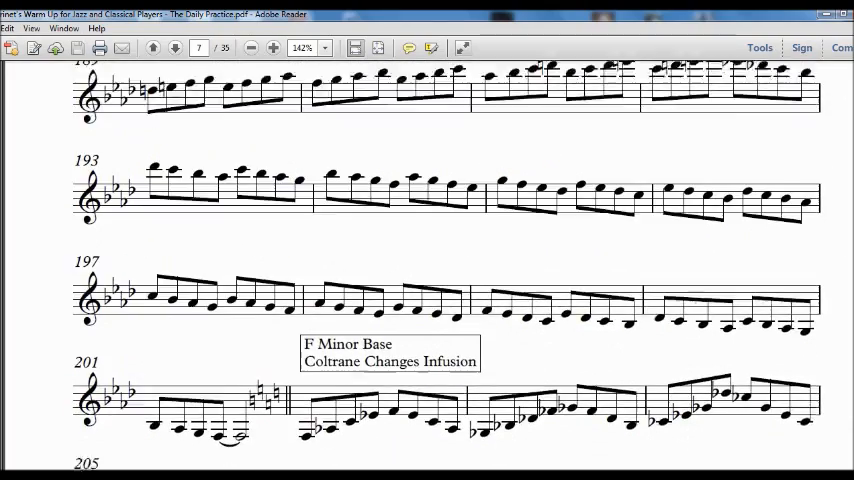
{"action": "scroll", "scroll_direction": "down", "scroll_amount": 3}
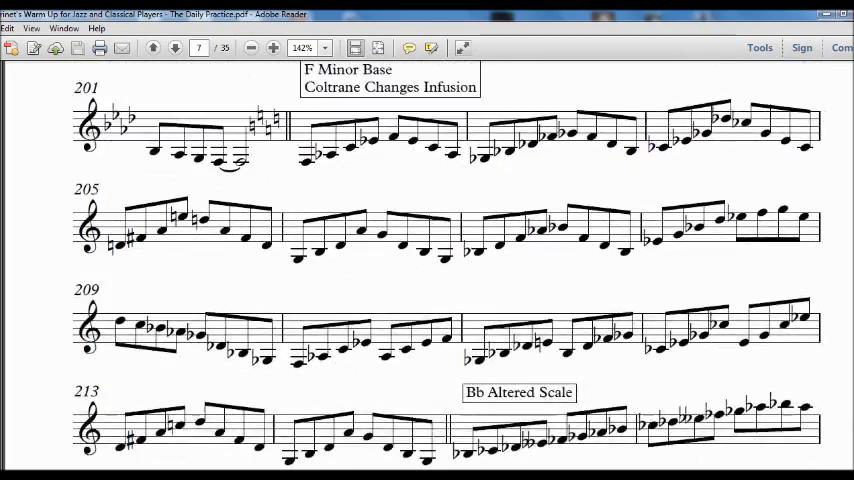
{"action": "scroll", "scroll_direction": "down", "scroll_amount": 3}
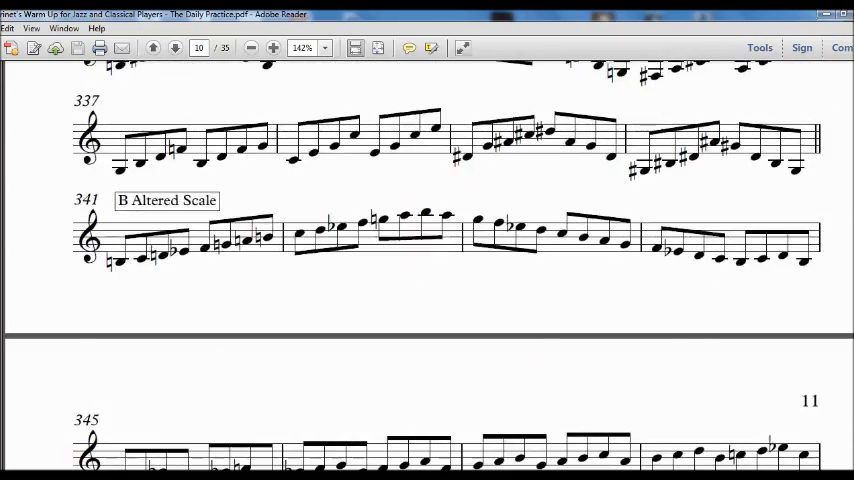
Scroll past the E arpeggios and D7 Transition to G Major (New Key) at bar 377 on page 11
{"action": "scroll", "scroll_direction": "down", "scroll_amount": 3}
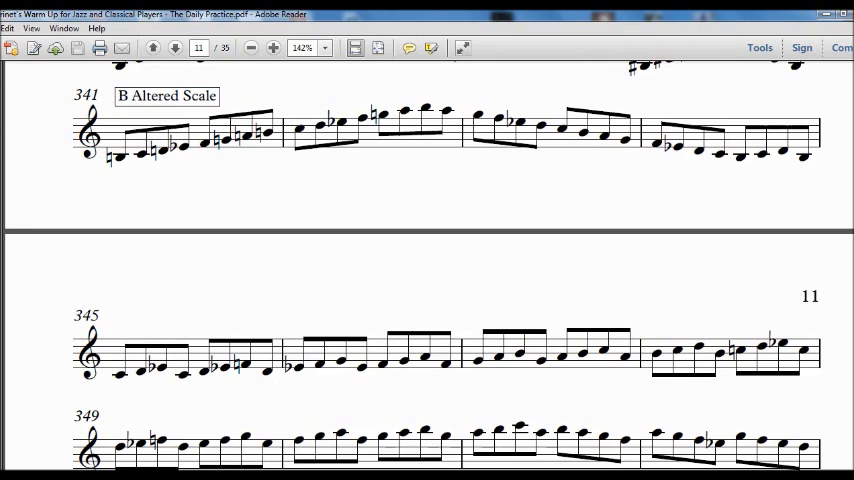
{"action": "scroll", "scroll_direction": "down", "scroll_amount": 3}
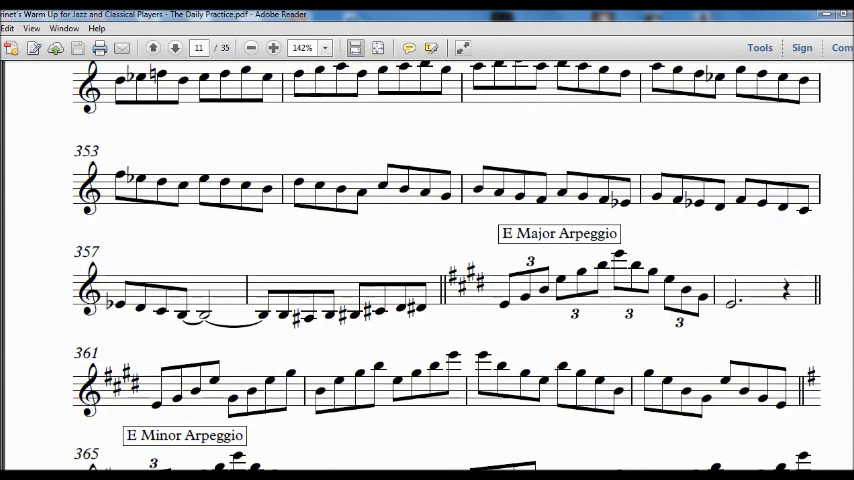
{"action": "scroll", "scroll_direction": "down", "scroll_amount": 3}
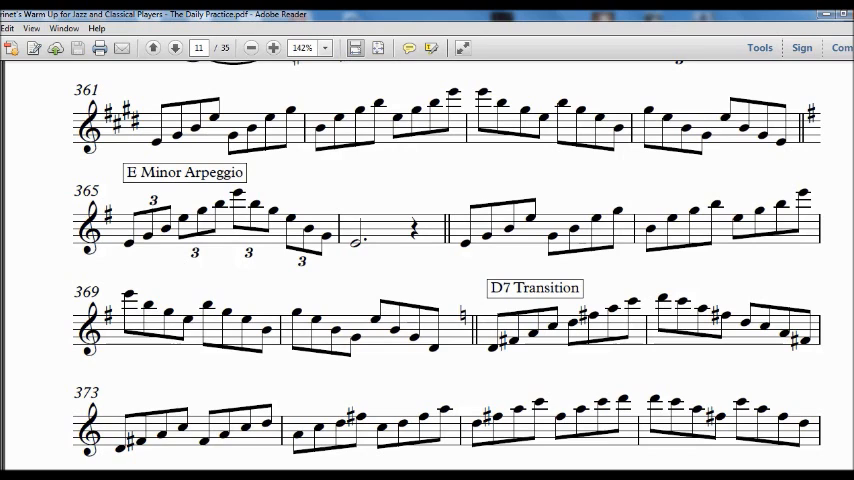
{"action": "scroll", "scroll_direction": "down", "scroll_amount": 3}
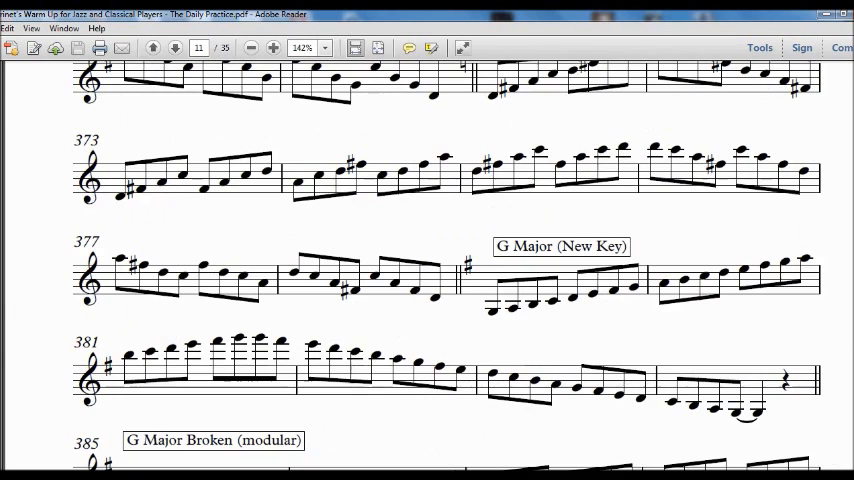